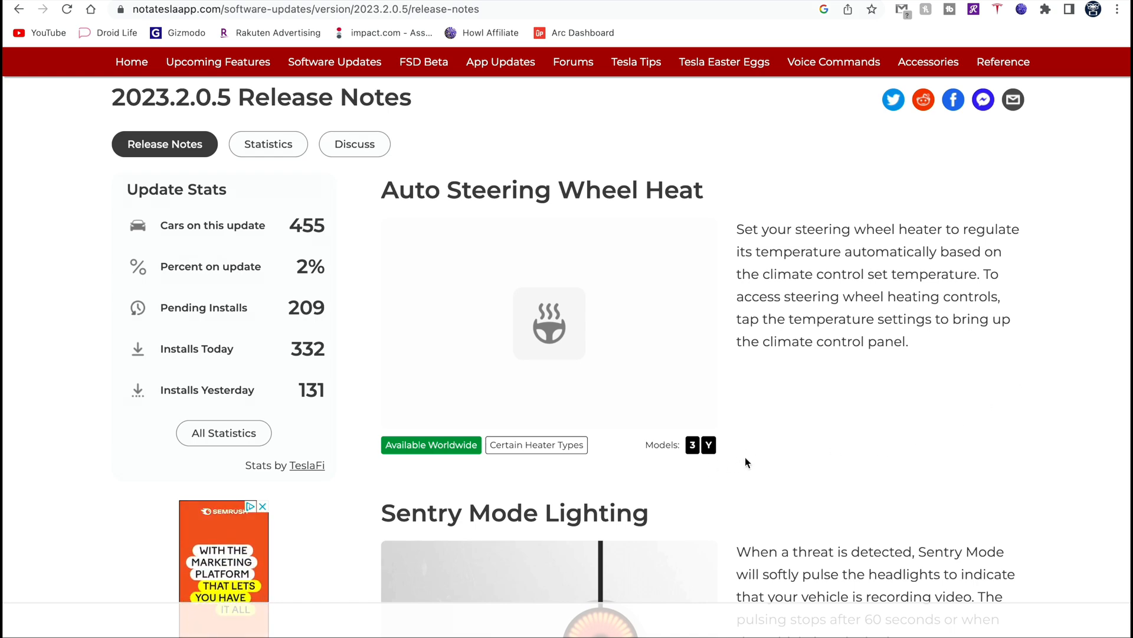
Scroll down past Auto Steering Wheel Heat and Sentry Mode Lighting to the Speed Assist note.
scroll("down", 3)
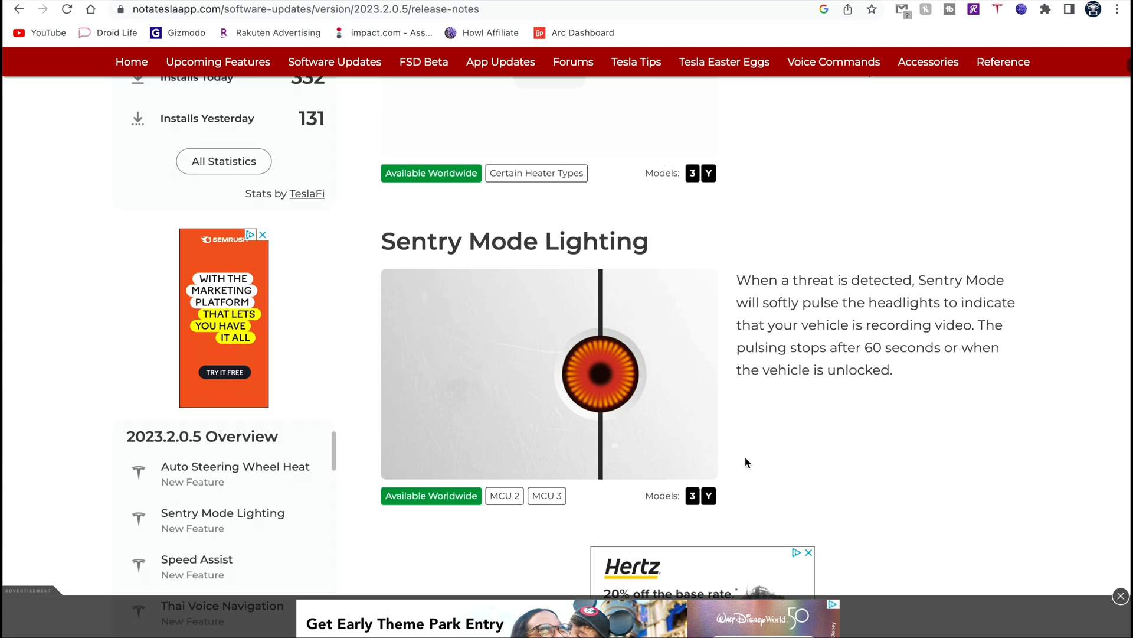
scroll("down", 3)
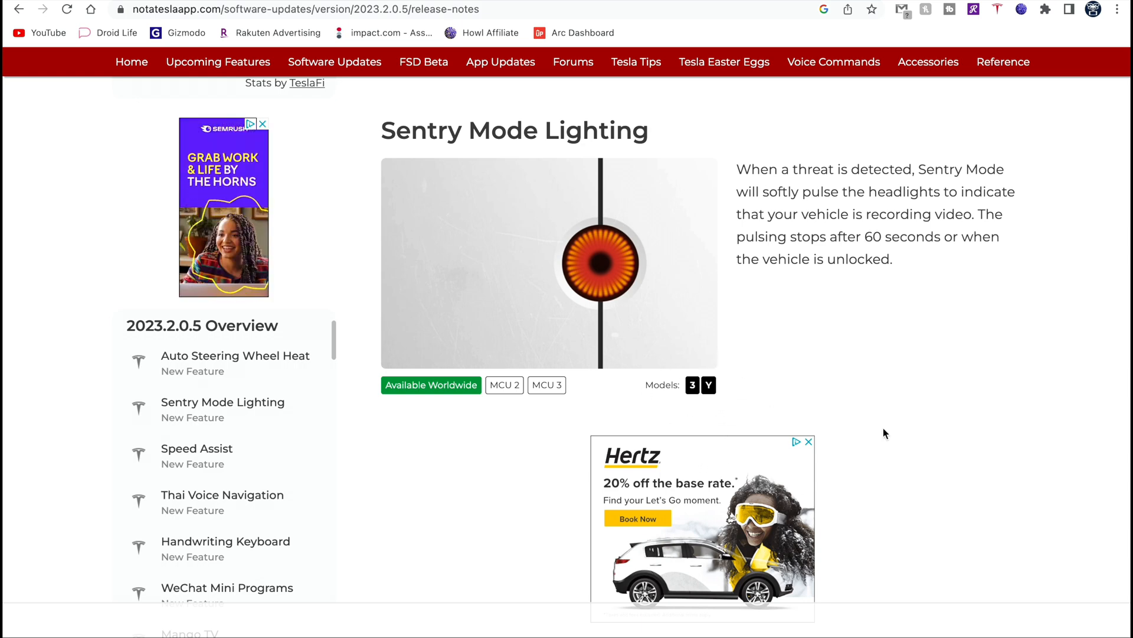
scroll("down", 3)
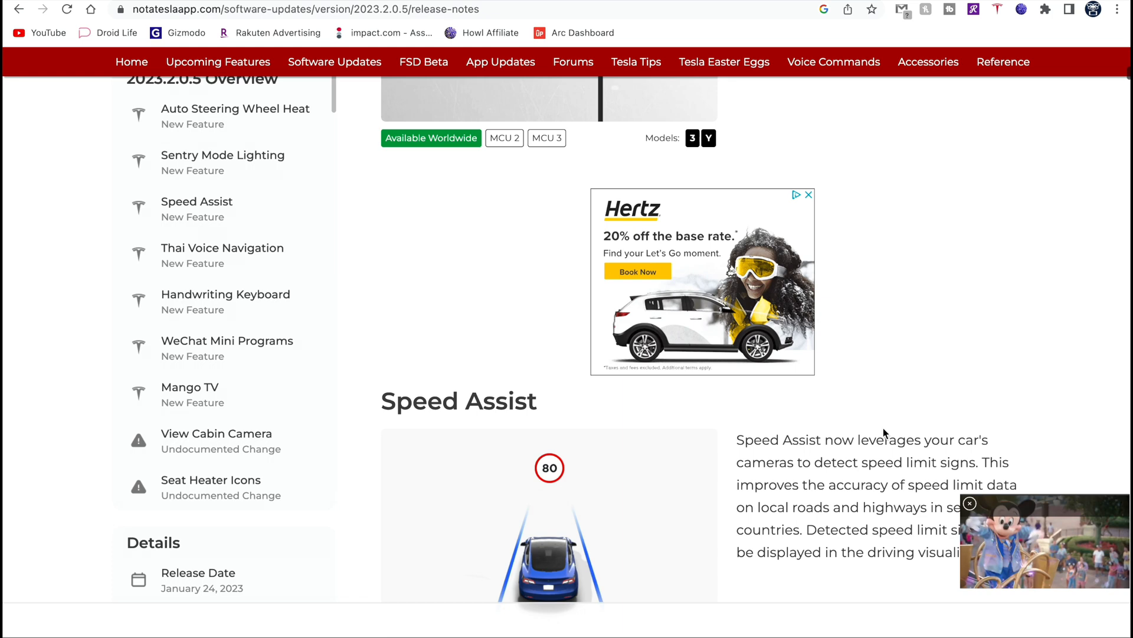
Scroll down through Speed Assist and Thai Voice Navigation to the Handwriting Keyboard note.
scroll("down", 3)
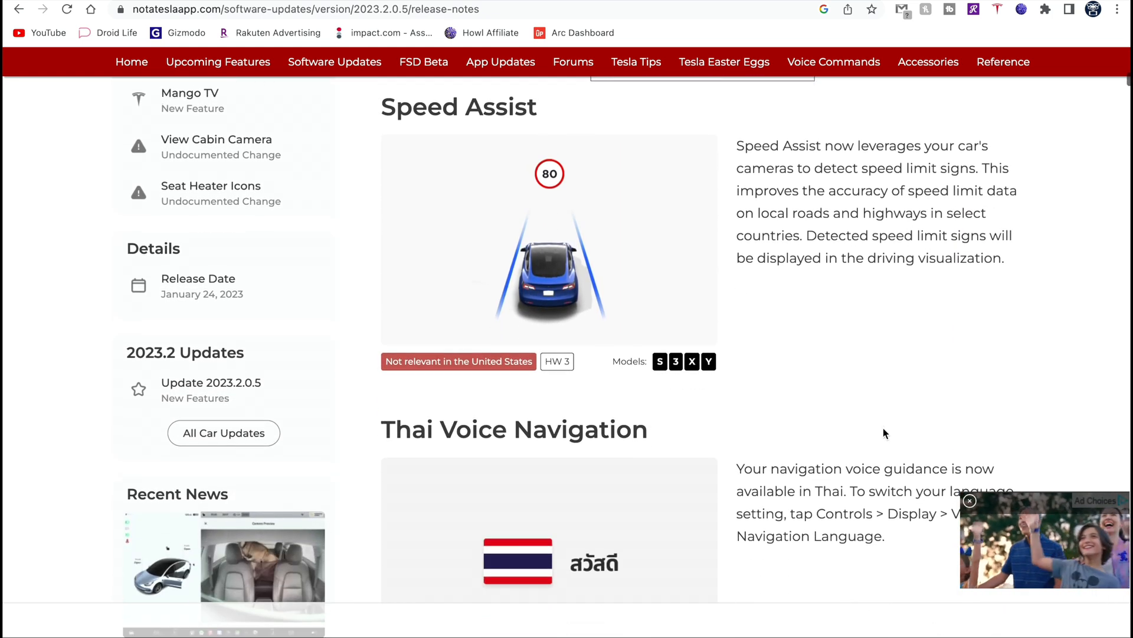
left_click(970, 501)
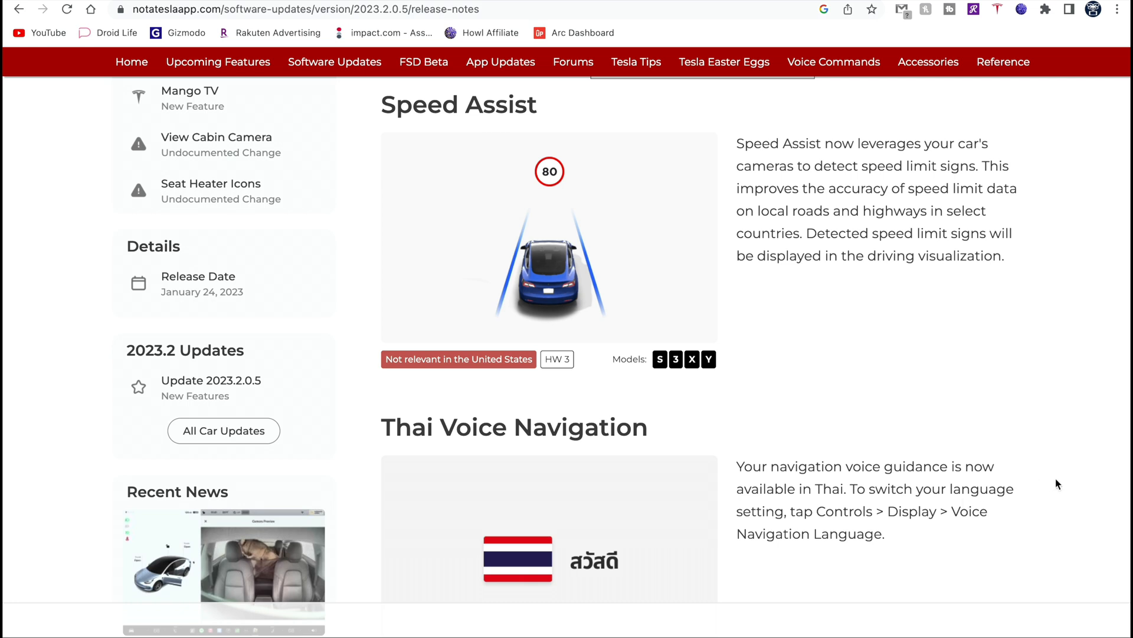
mouse_move(1026, 366)
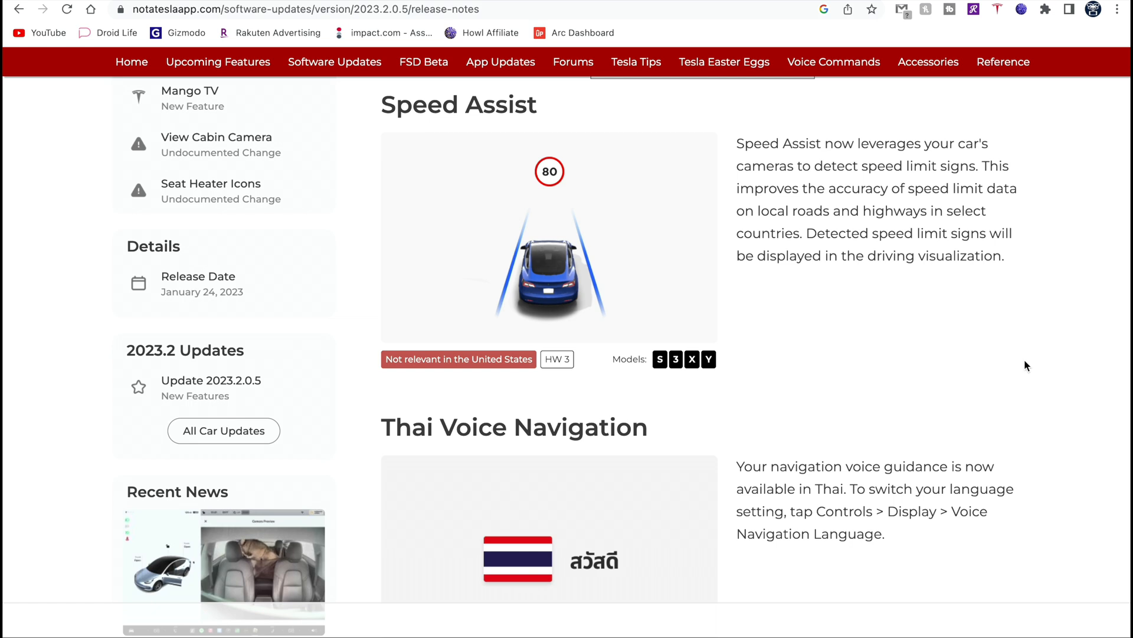
scroll("down", 3)
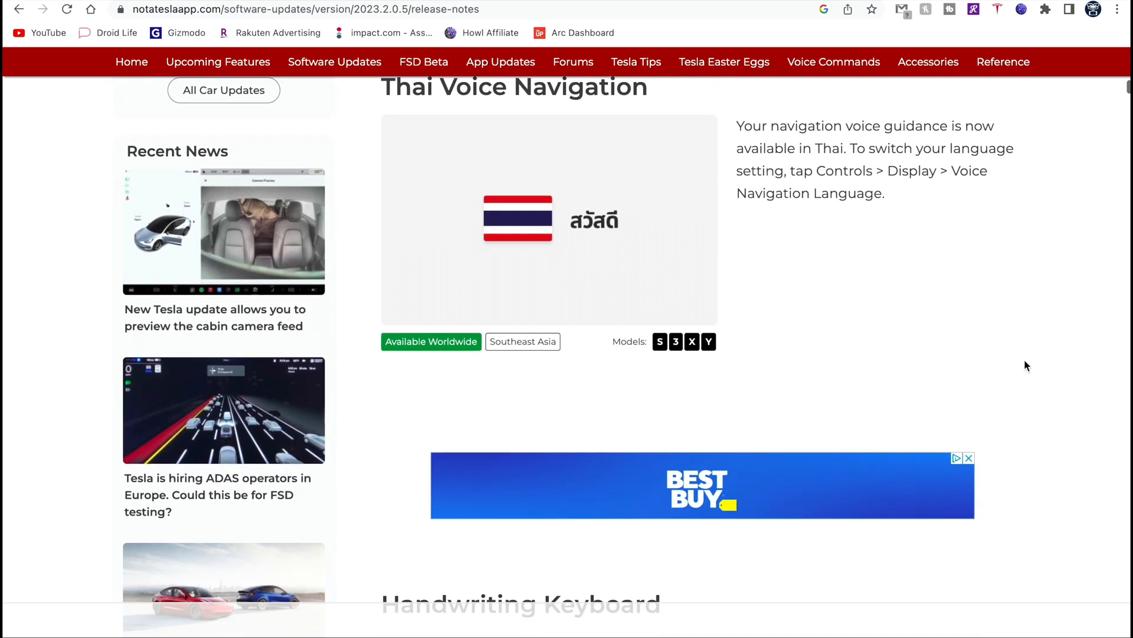
scroll("down", 3)
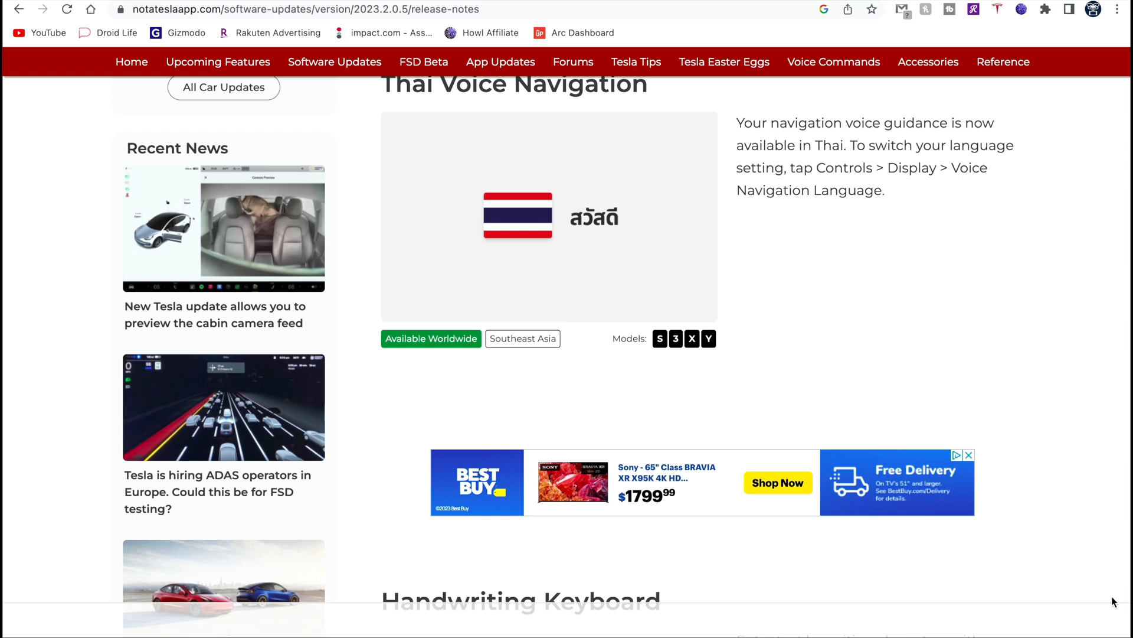
scroll("down", 3)
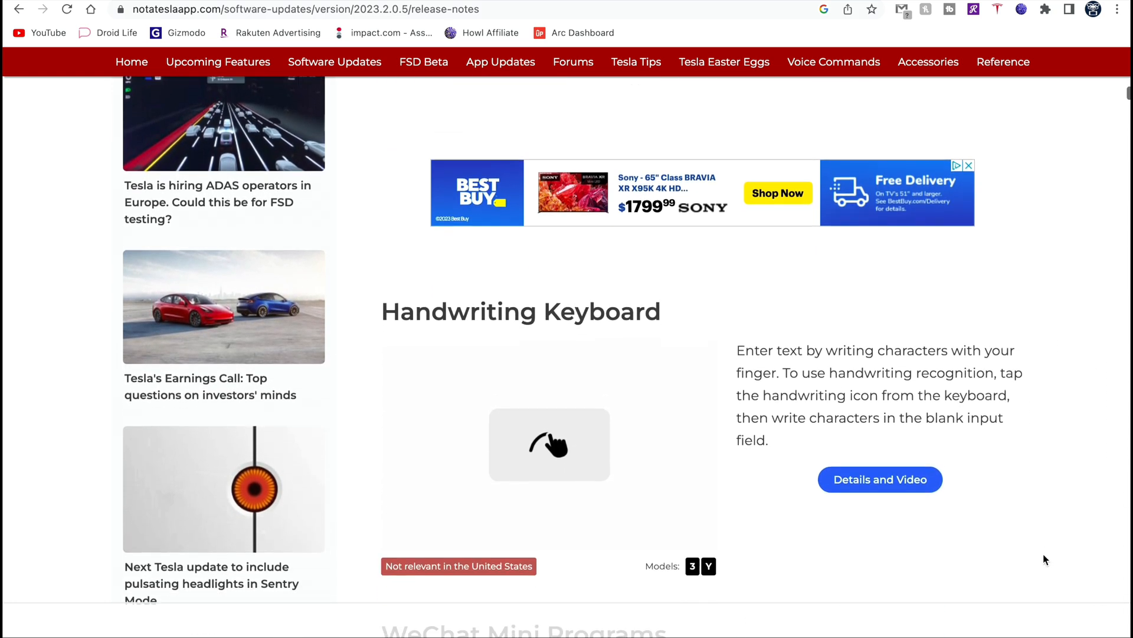
Scroll down past Handwriting Keyboard and WeChat Mini Programs to the Mango TV note.
scroll("down", 3)
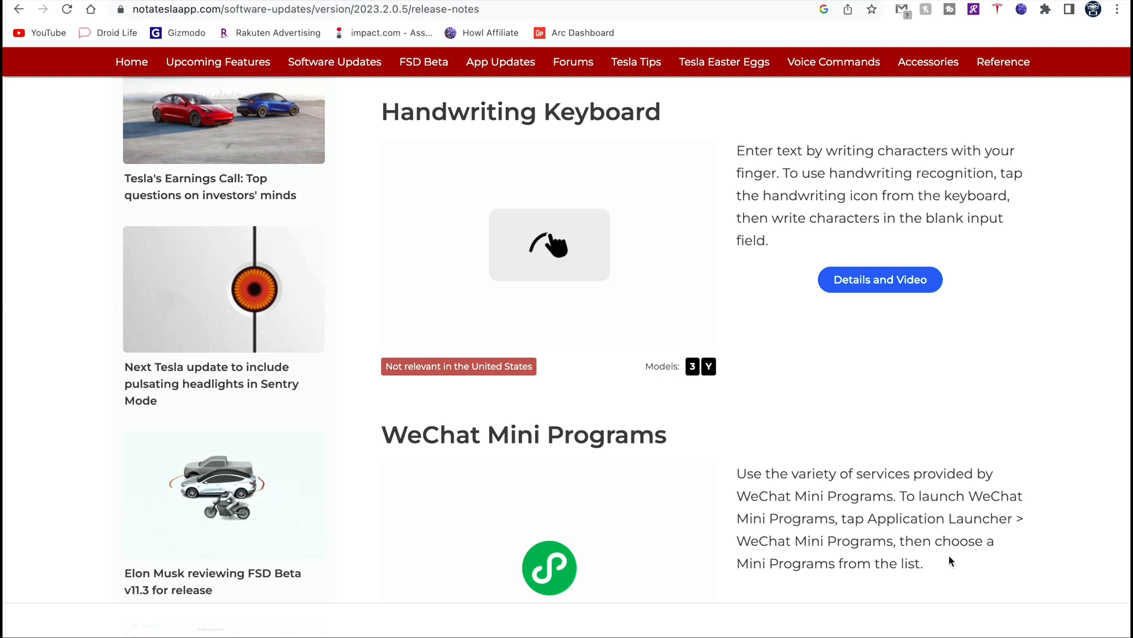
scroll("down", 3)
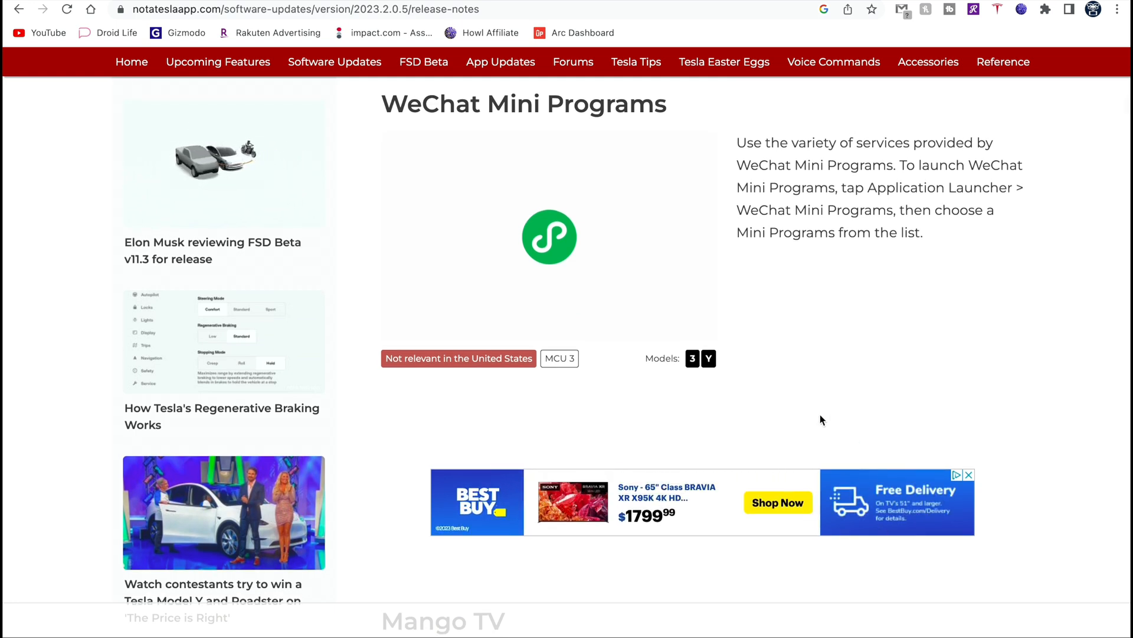
scroll("down", 3)
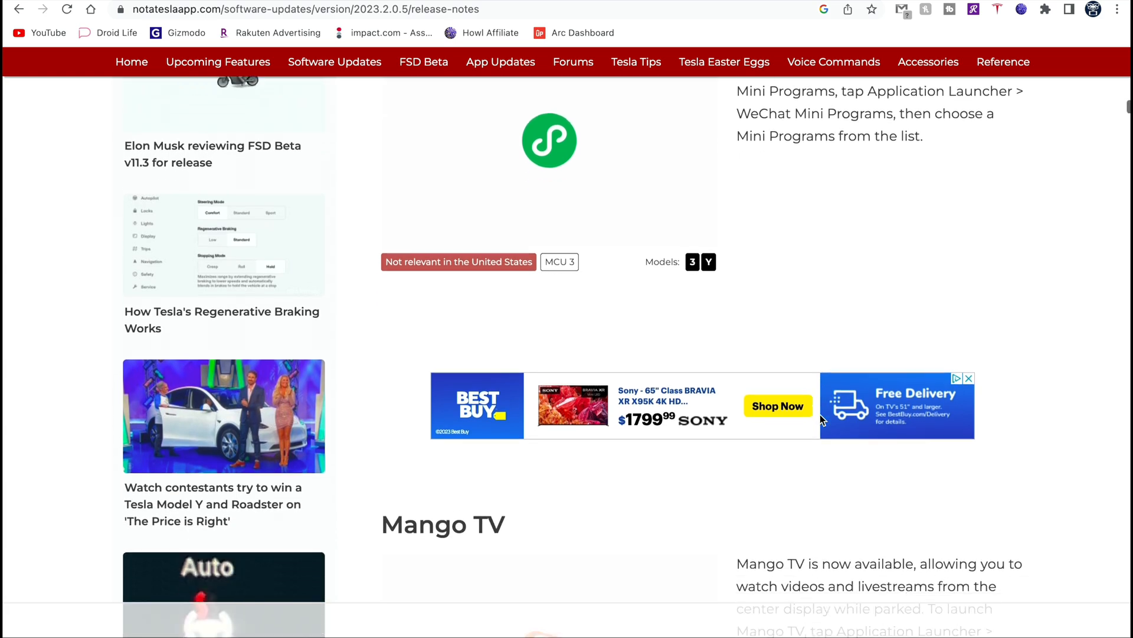
scroll("down", 3)
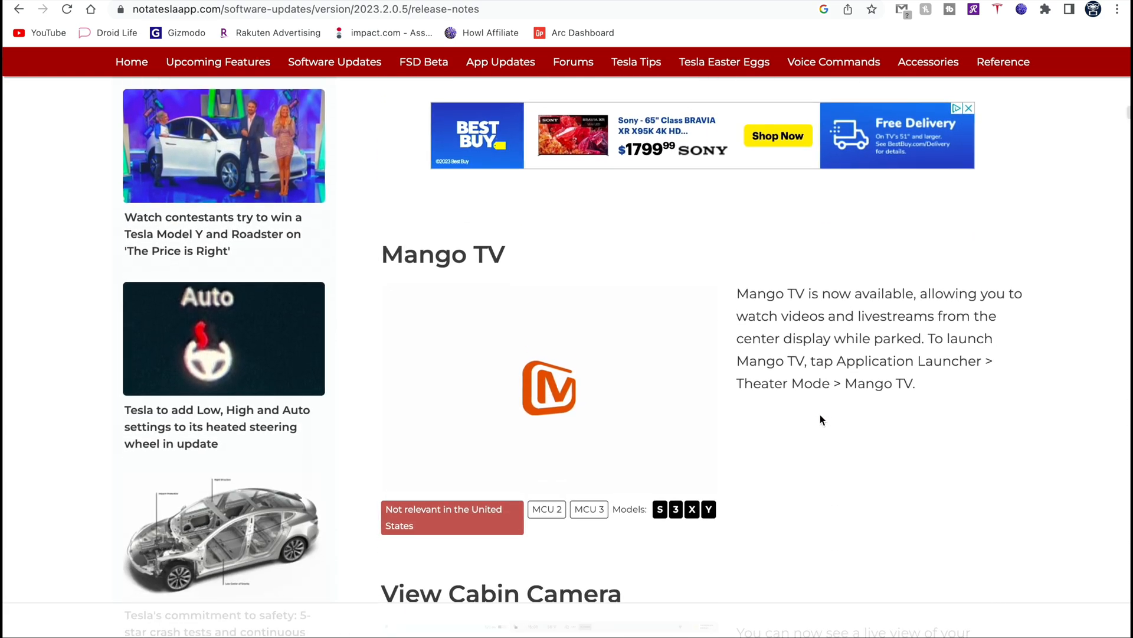
mouse_move(842, 364)
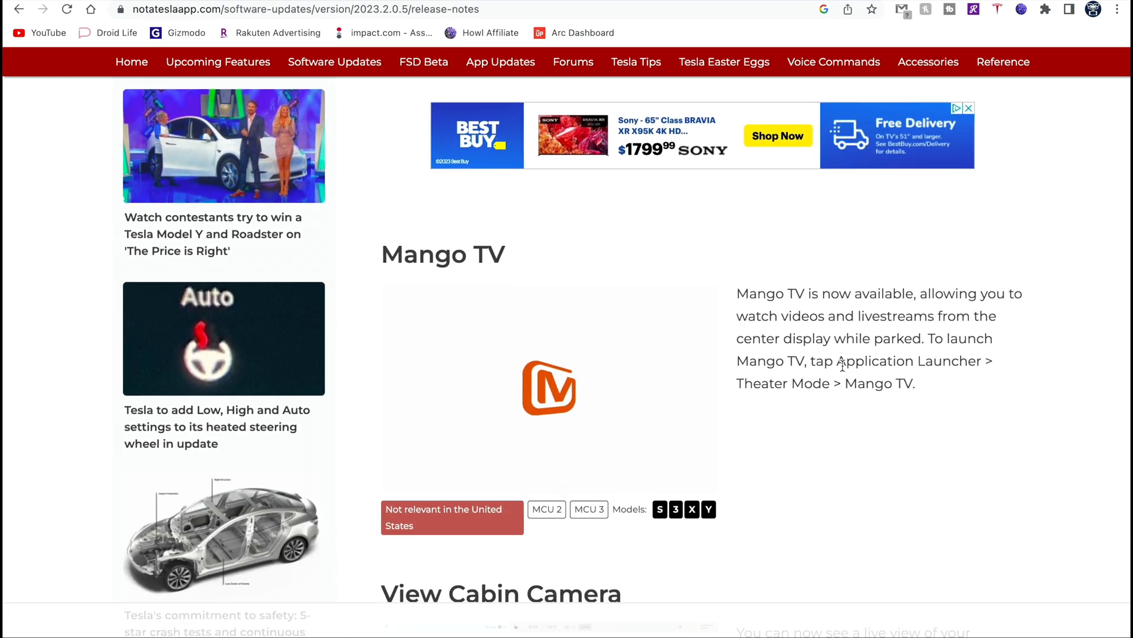
Scroll down past View Cabin Camera to Seat Heater Icons and the 2022.44.30.8 Release Notes heading.
scroll("down", 3)
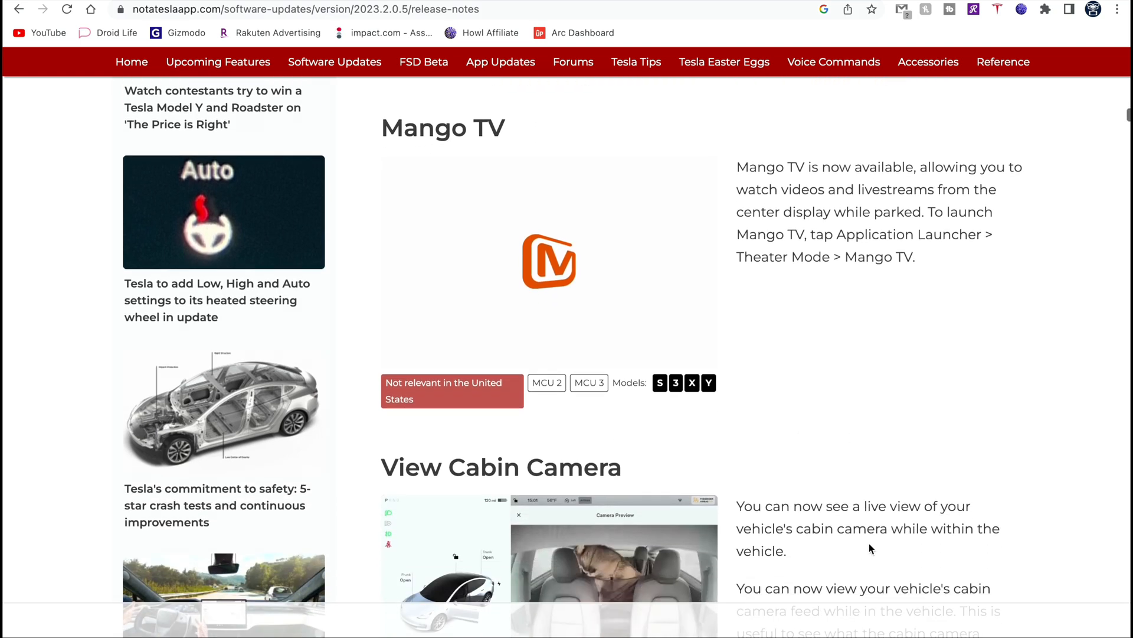
scroll("down", 3)
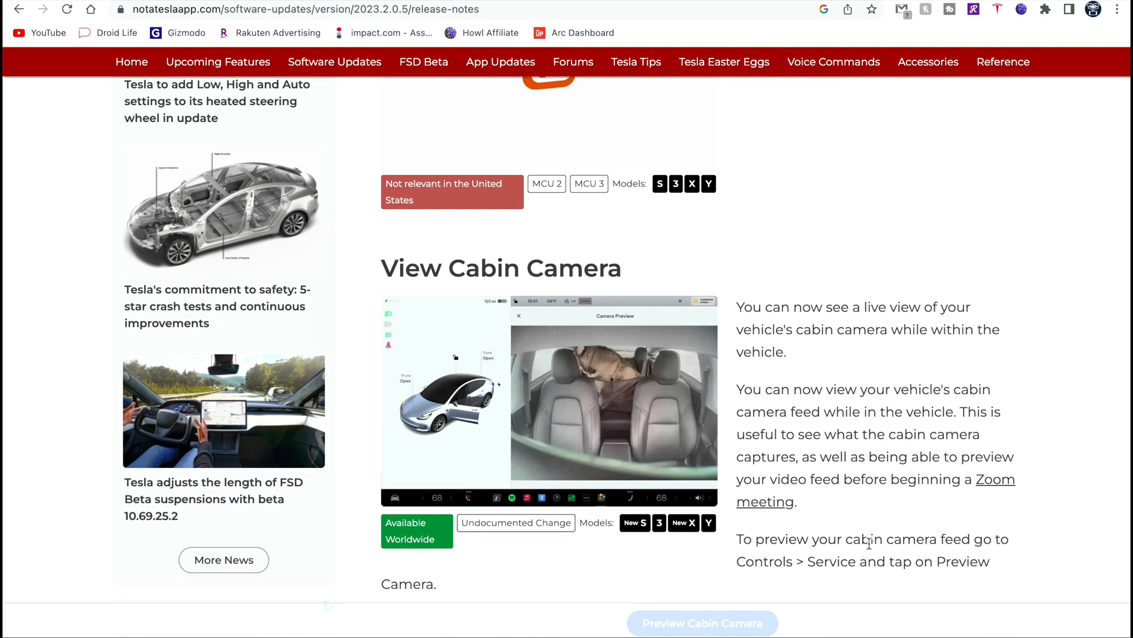
scroll("down", 3)
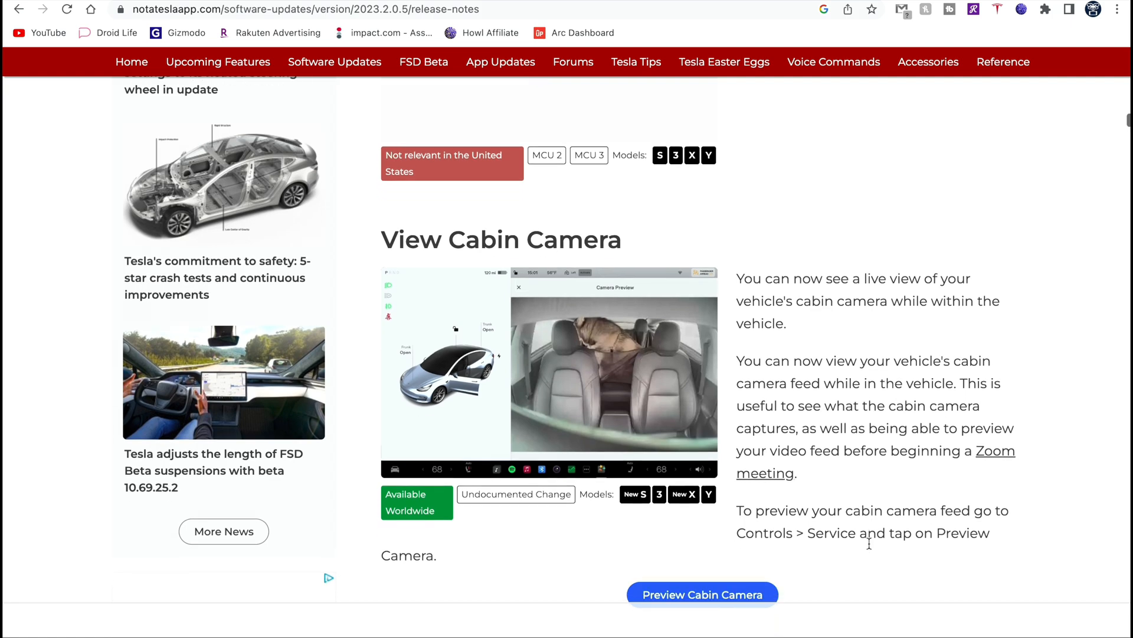
scroll("down", 3)
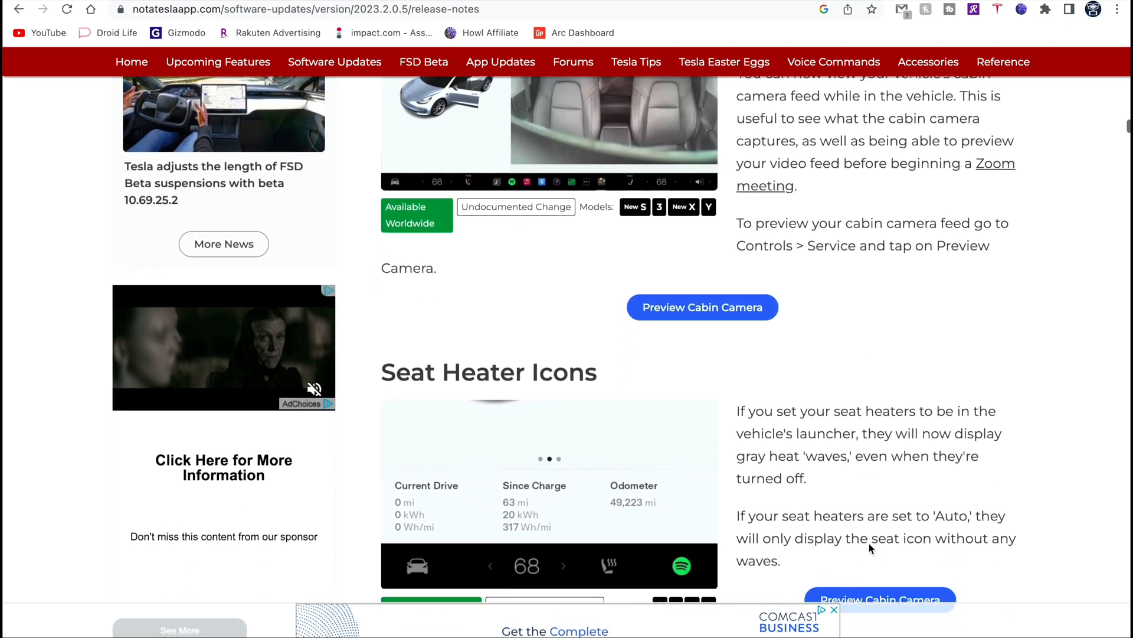
scroll("down", 3)
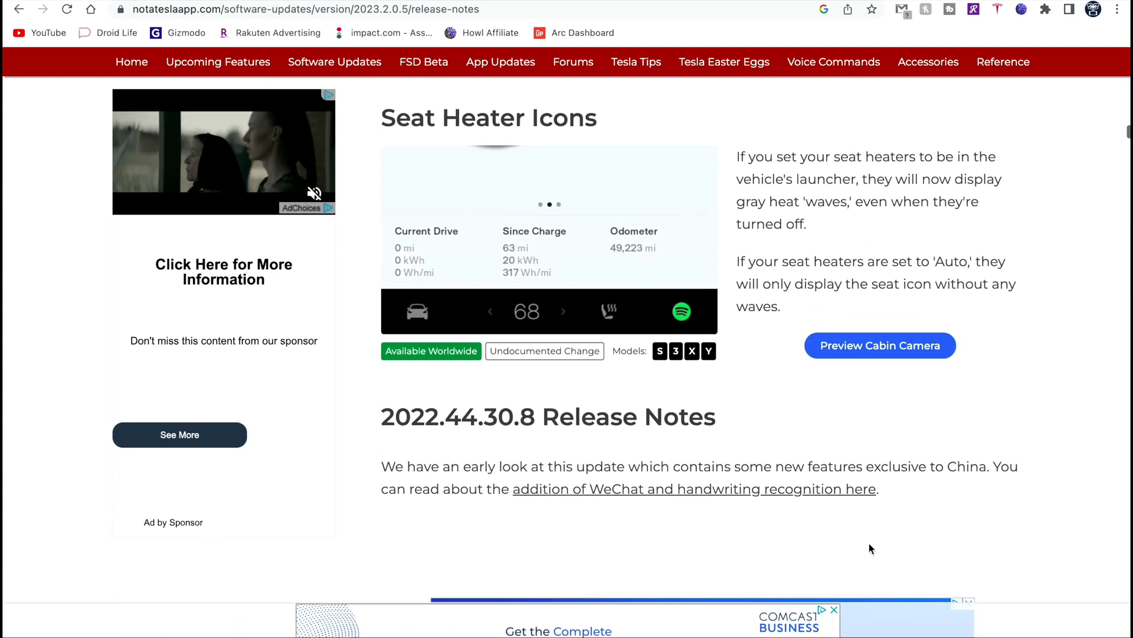
scroll("down", 3)
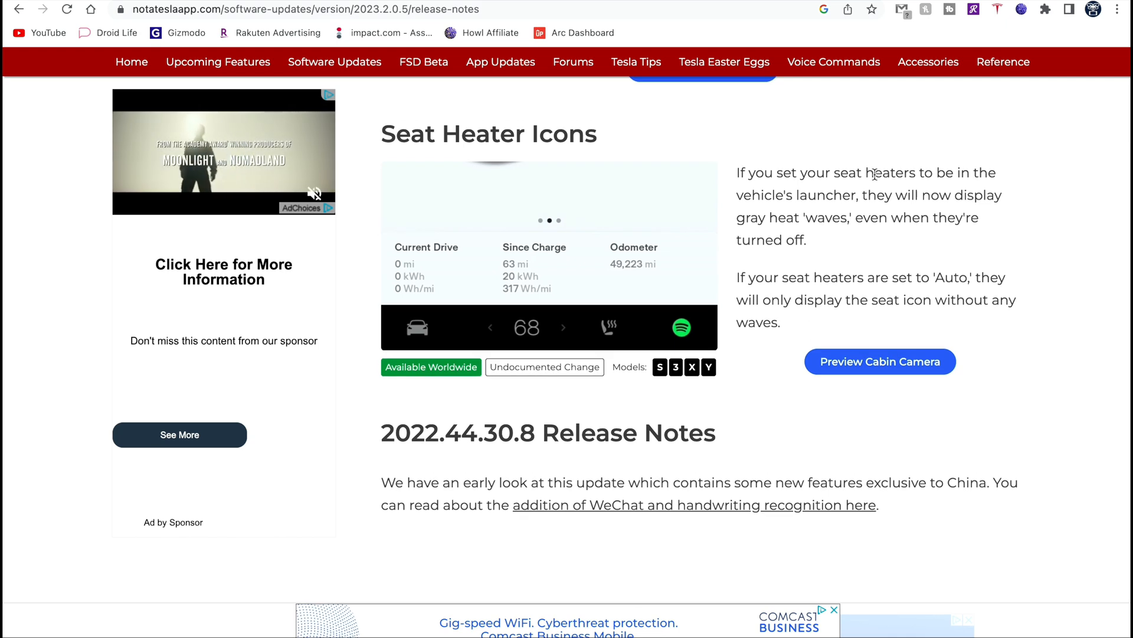